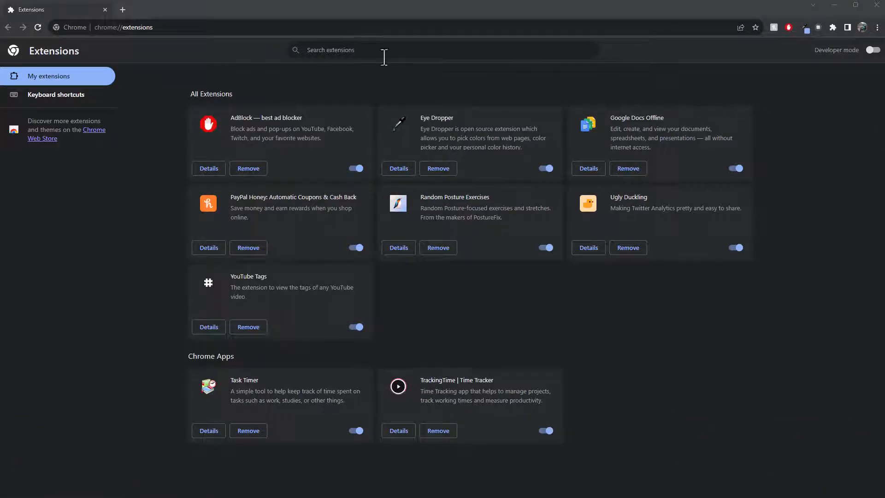
{"action": "mouse_move", "coordinate": [145, 50]}
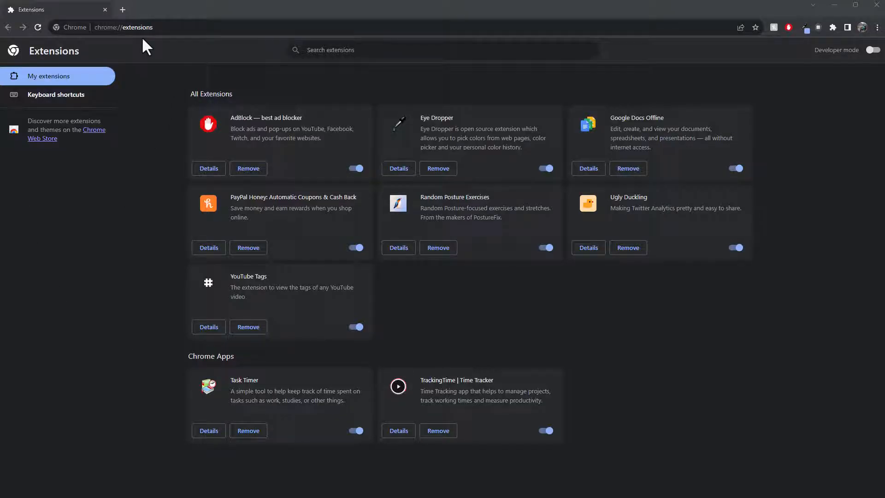
- Open a new tab and reach Chrome Settings from the three-dot menu
{"action": "left_click", "coordinate": [131, 9]}
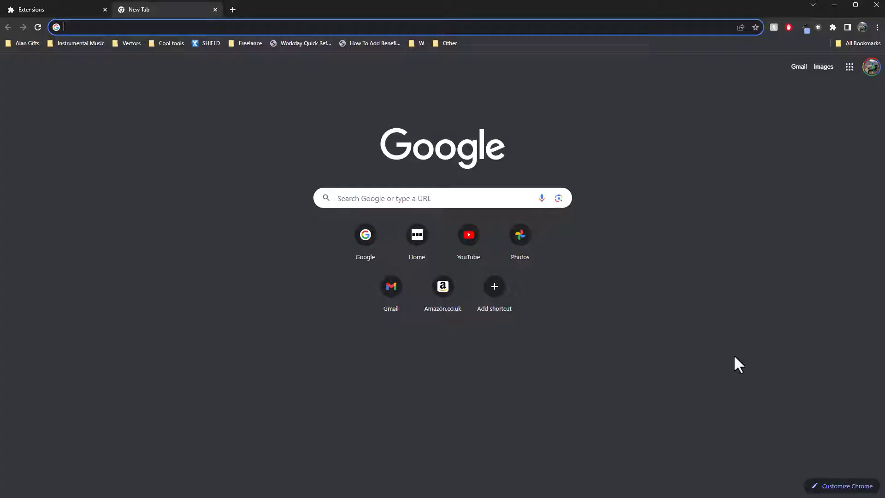
{"action": "mouse_move", "coordinate": [600, 120]}
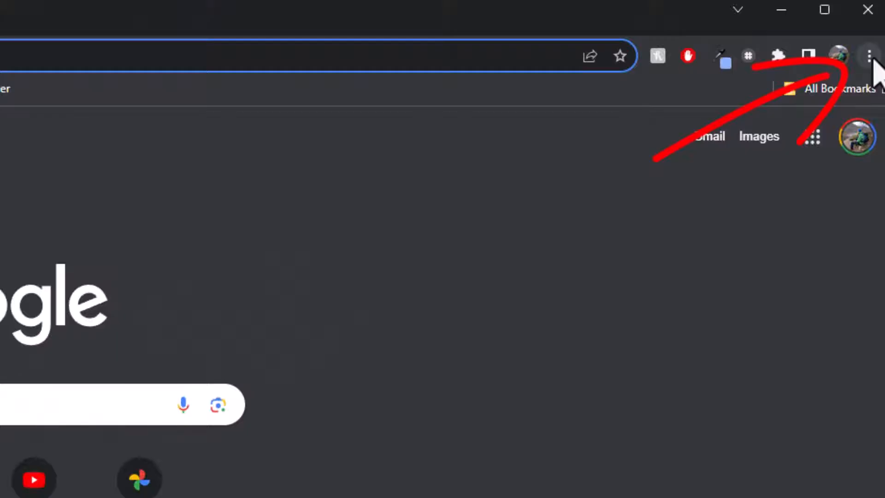
{"action": "left_click", "coordinate": [868, 55]}
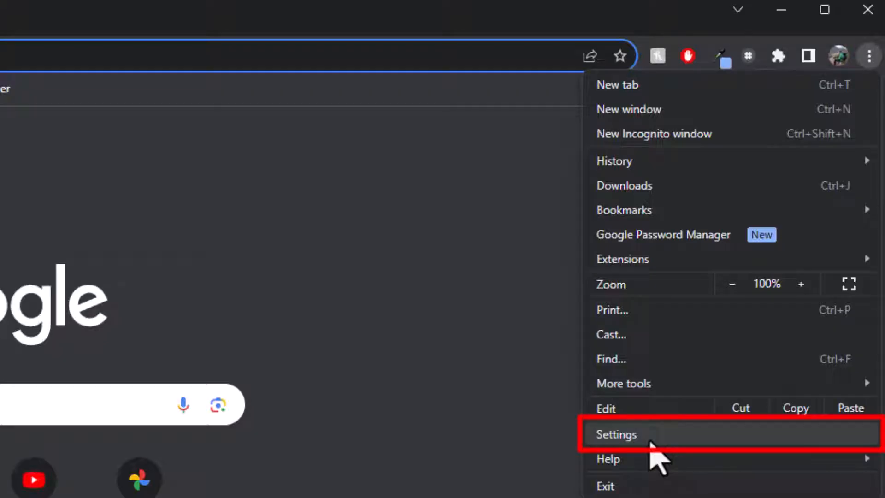
{"action": "left_click", "coordinate": [616, 433]}
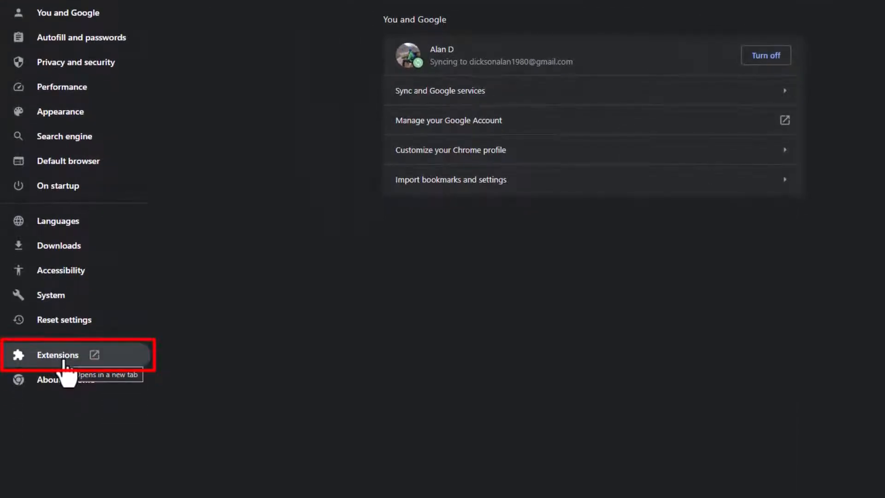
- Switch from the Settings sidebar to the Extensions management page
{"action": "left_click", "coordinate": [57, 355]}
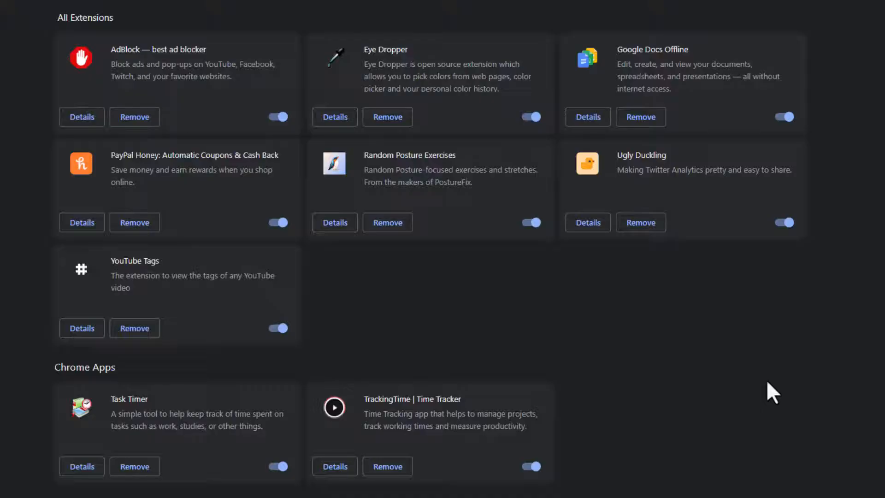
{"action": "mouse_move", "coordinate": [544, 427]}
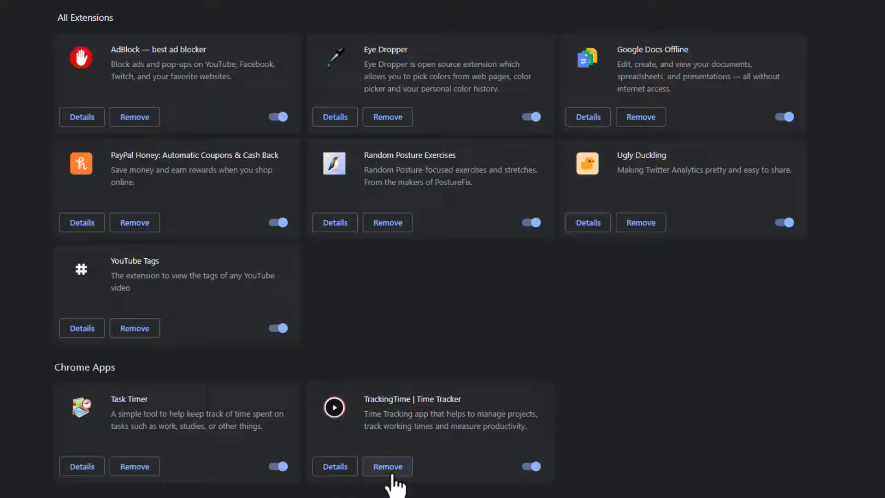
{"action": "mouse_move", "coordinate": [473, 268]}
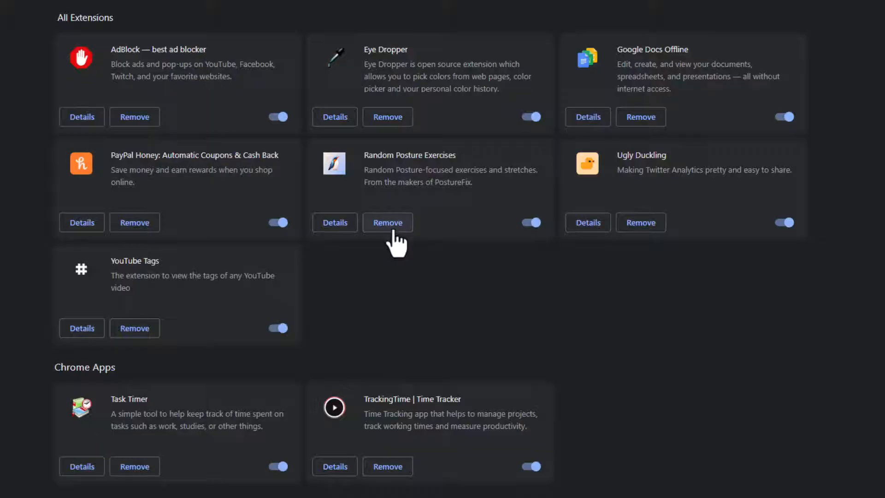
- Remove Random Posture Exercises, leaving the Report abuse box unticked before confirming
{"action": "left_click", "coordinate": [387, 222]}
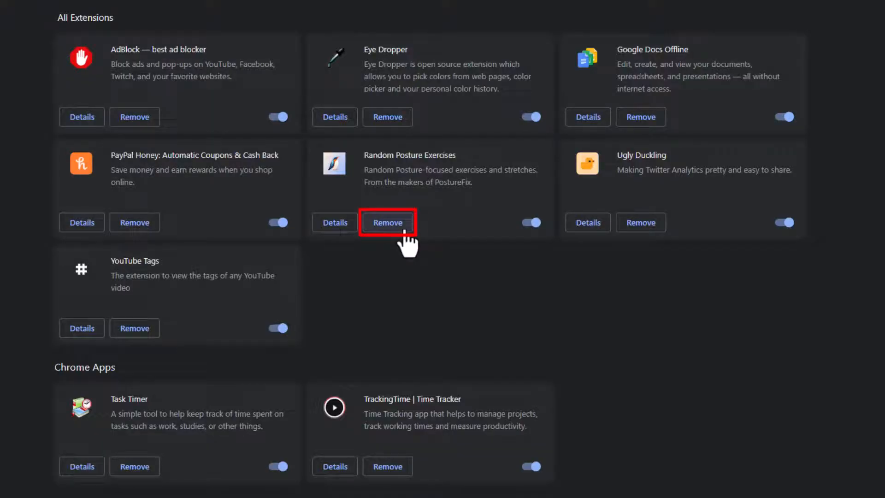
{"action": "left_click", "coordinate": [387, 222]}
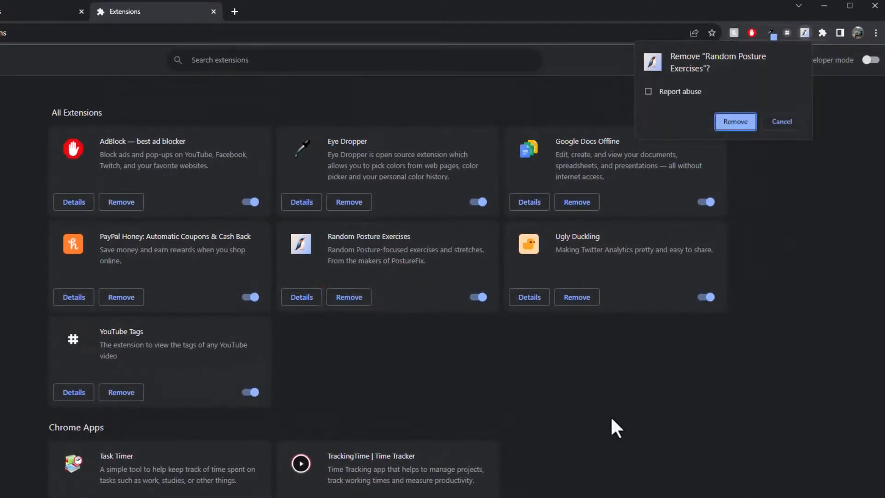
{"action": "mouse_move", "coordinate": [675, 95]}
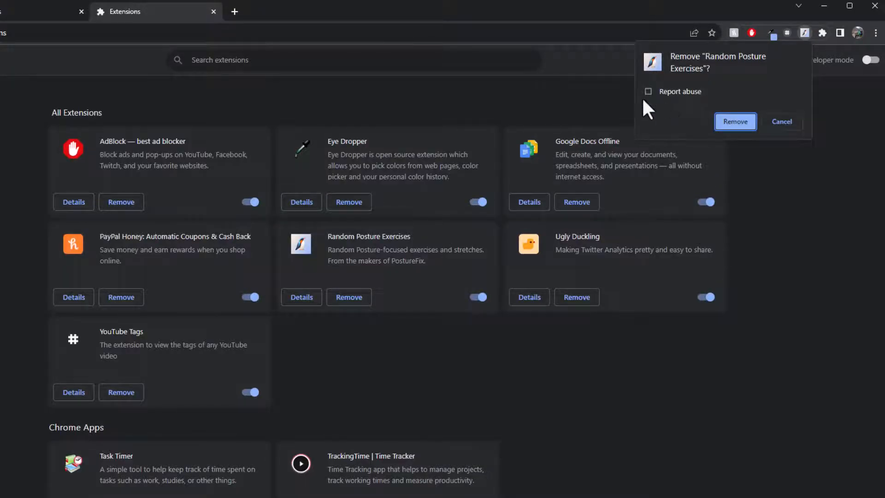
{"action": "mouse_move", "coordinate": [654, 106]}
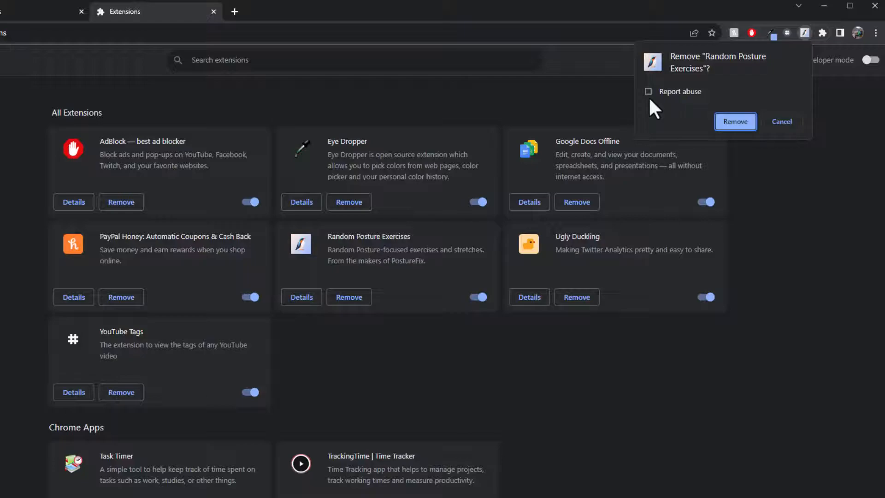
{"action": "left_click", "coordinate": [648, 91]}
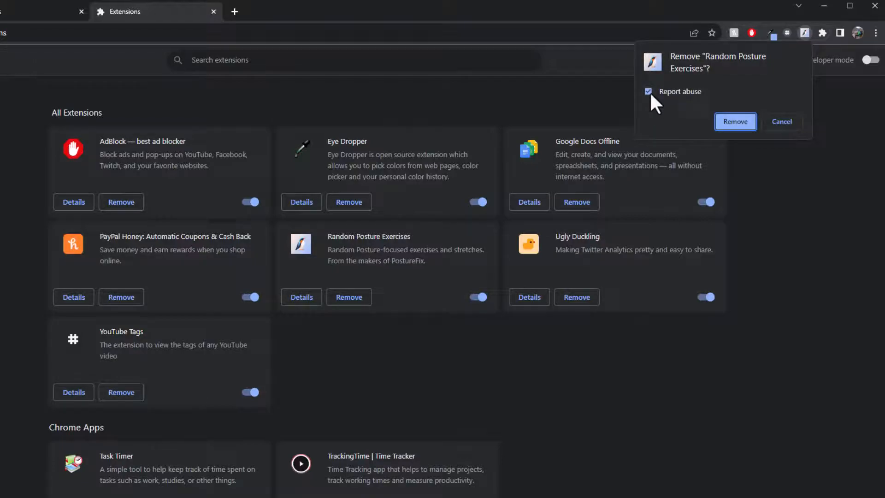
{"action": "left_click", "coordinate": [648, 91]}
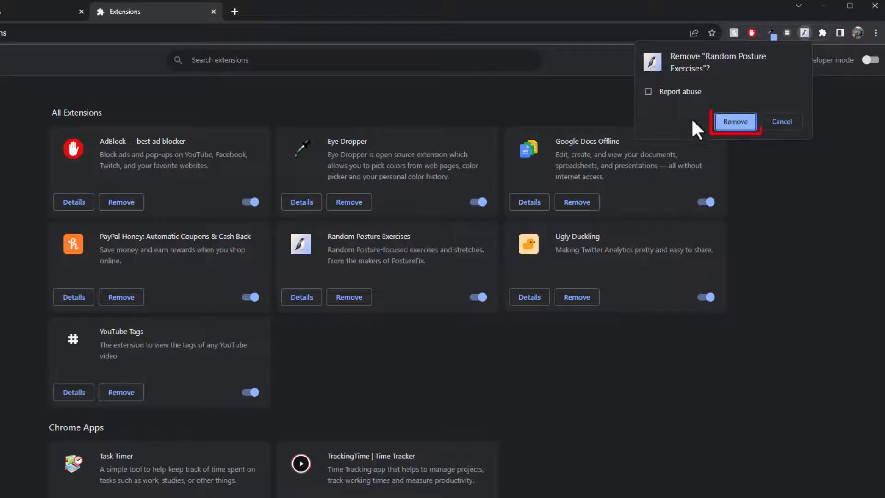
{"action": "left_click", "coordinate": [734, 122]}
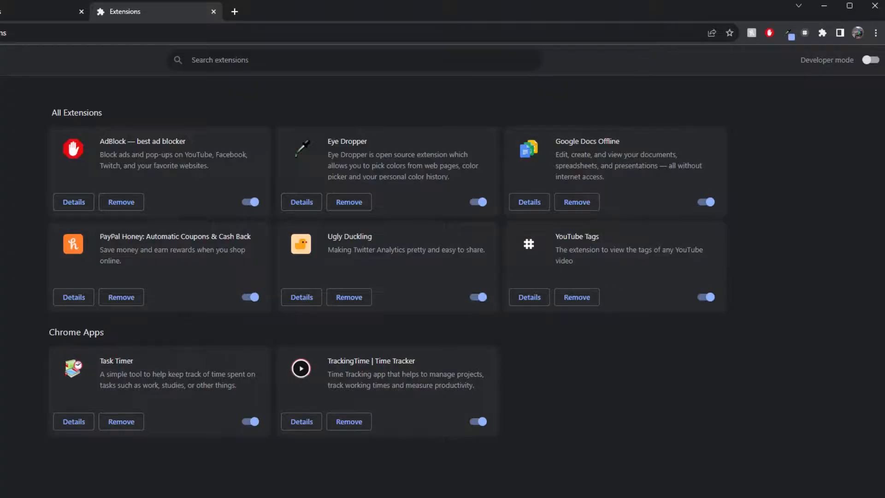
{"action": "mouse_move", "coordinate": [161, 268]}
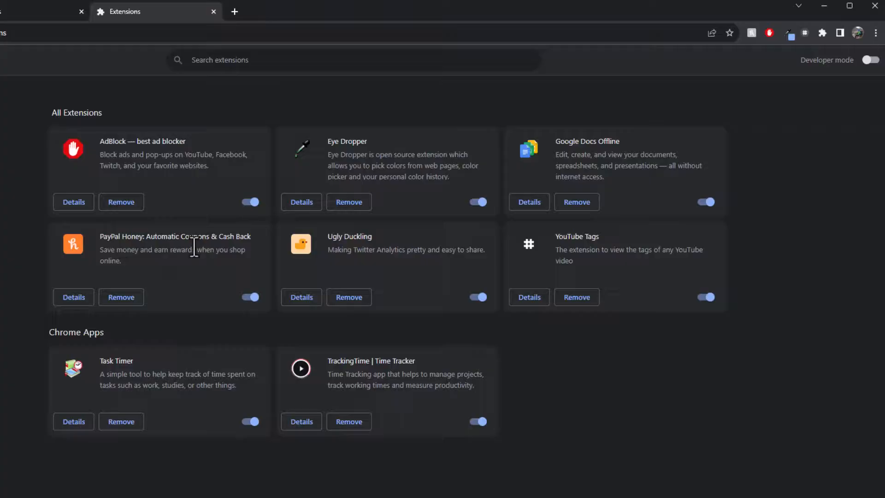
{"action": "mouse_move", "coordinate": [250, 297]}
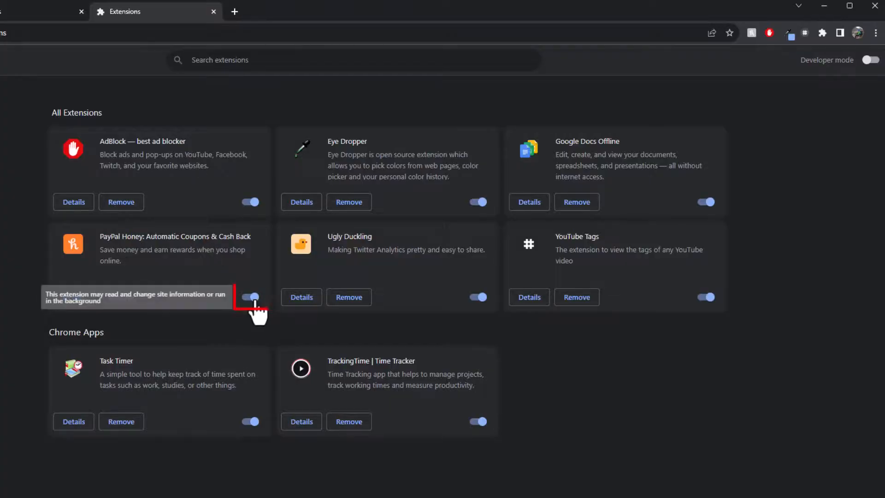
- Leave the PayPal Honey toggle switched off so the extension stays installed but disabled
{"action": "left_click", "coordinate": [250, 297]}
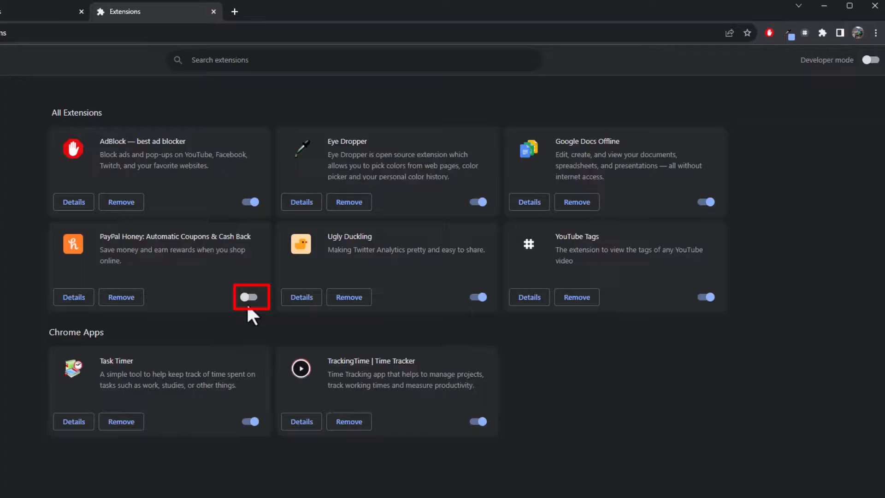
{"action": "left_click", "coordinate": [251, 297]}
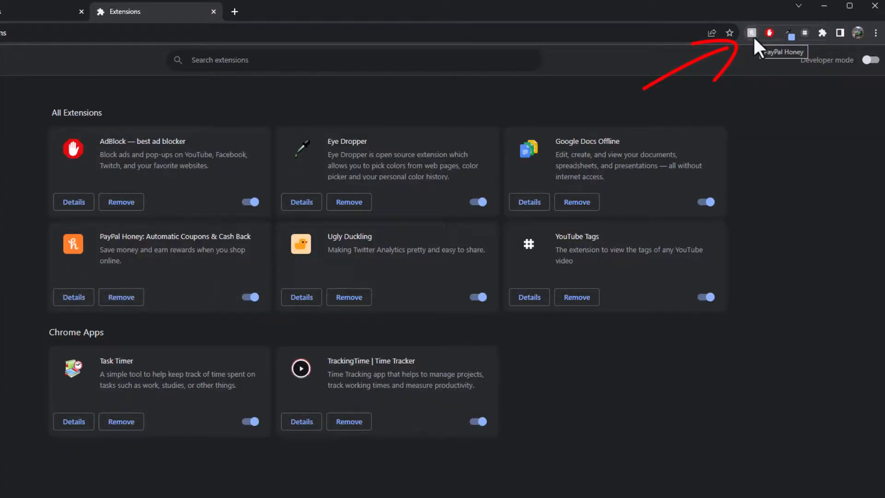
{"action": "mouse_move", "coordinate": [251, 296]}
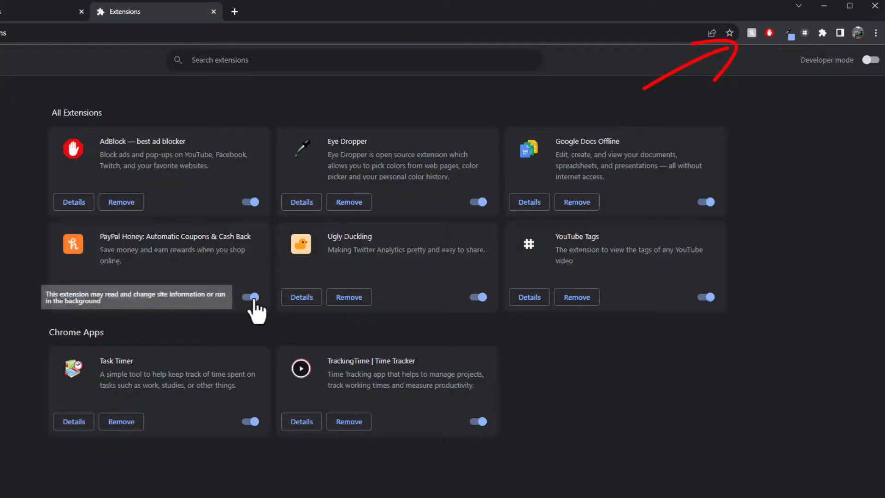
{"action": "left_click", "coordinate": [249, 296]}
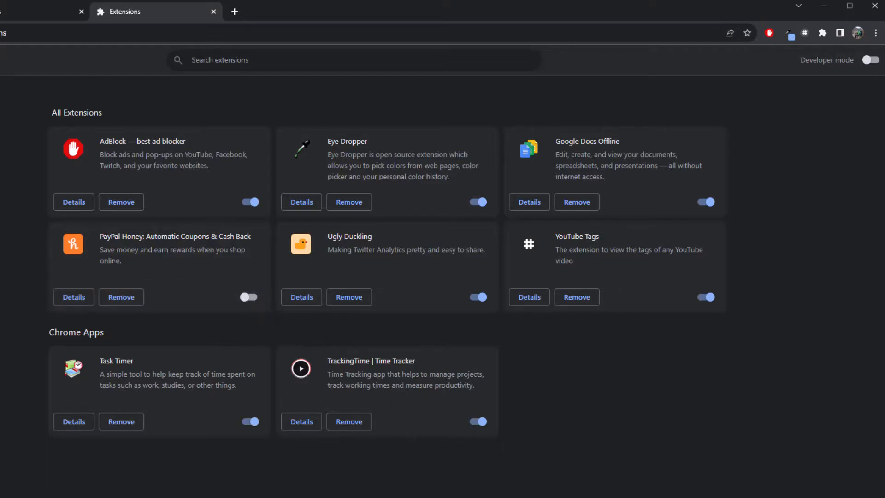
{"action": "mouse_move", "coordinate": [232, 15]}
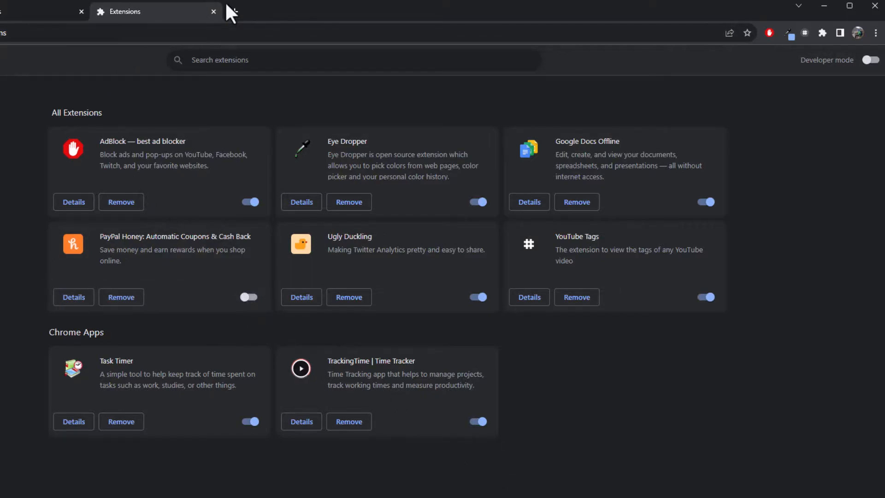